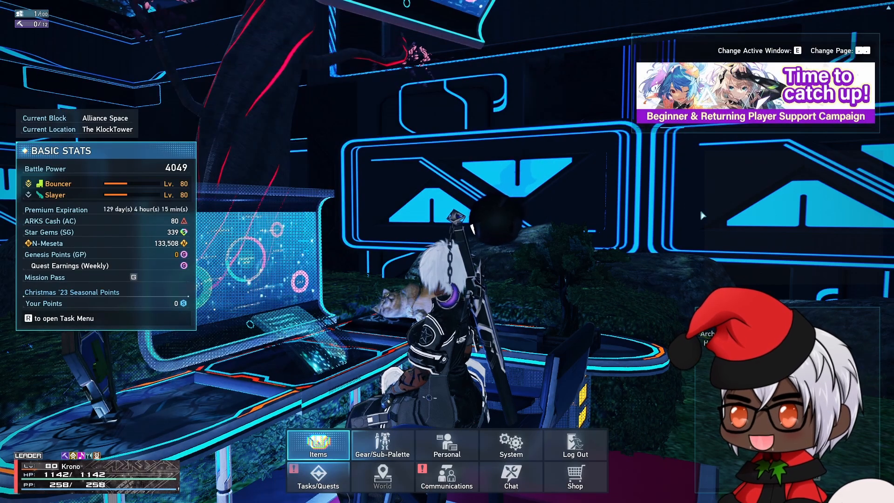
- Show the Items inventory with Variocool Blades+60 selected in the weapons list
{"action": "left_click", "coordinate": [318, 446]}
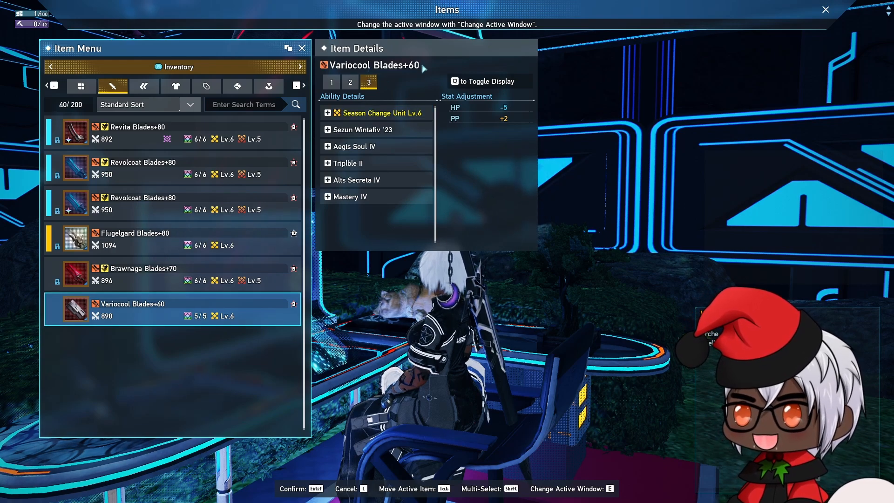
{"action": "left_click", "coordinate": [331, 82]}
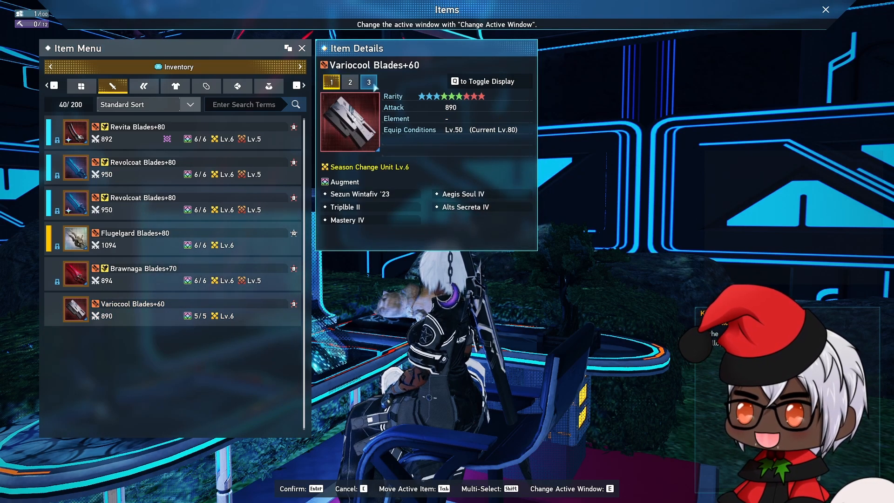
{"action": "left_click", "coordinate": [369, 81]}
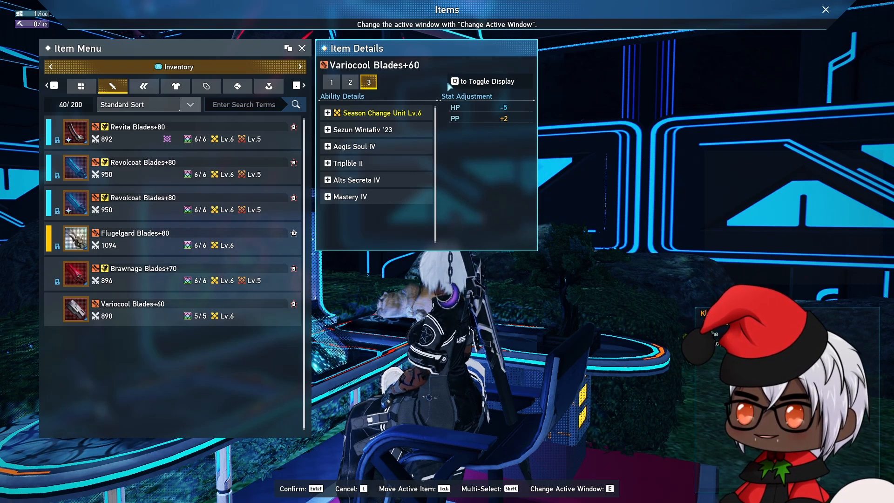
{"action": "left_click", "coordinate": [350, 82]}
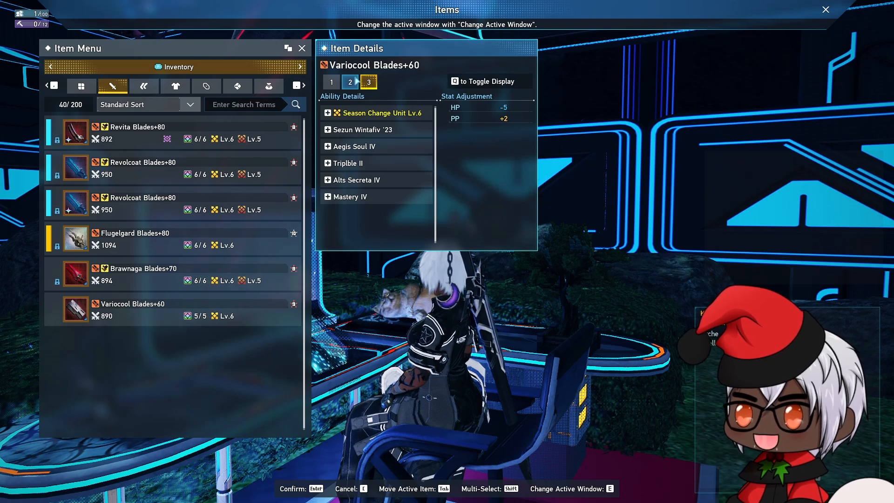
{"action": "left_click", "coordinate": [349, 82]}
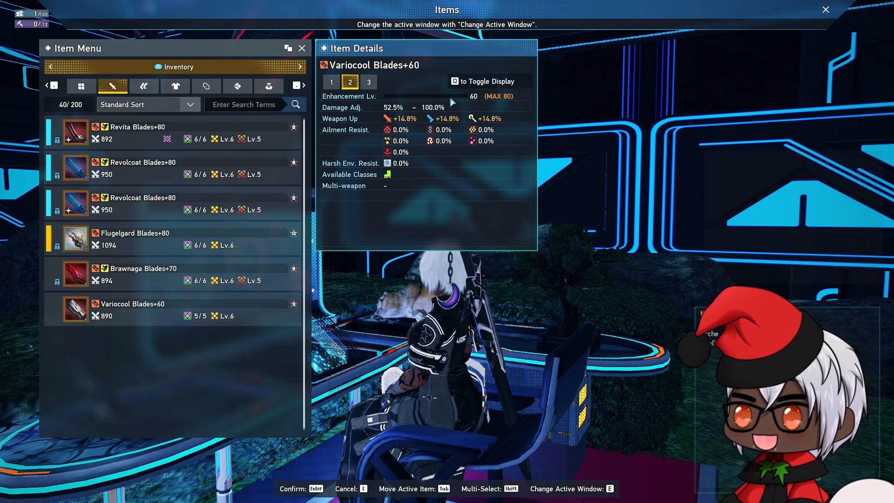
{"action": "left_click", "coordinate": [369, 82]}
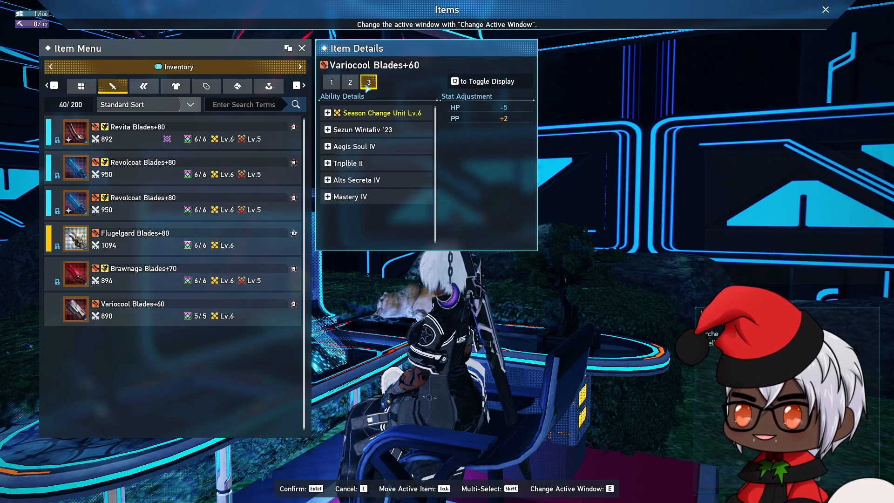
{"action": "left_click", "coordinate": [349, 82]}
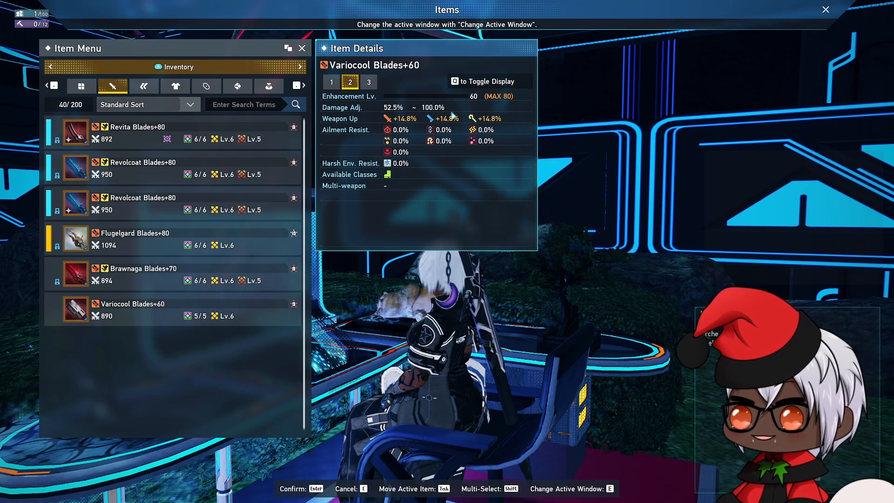
{"action": "left_click", "coordinate": [368, 82]}
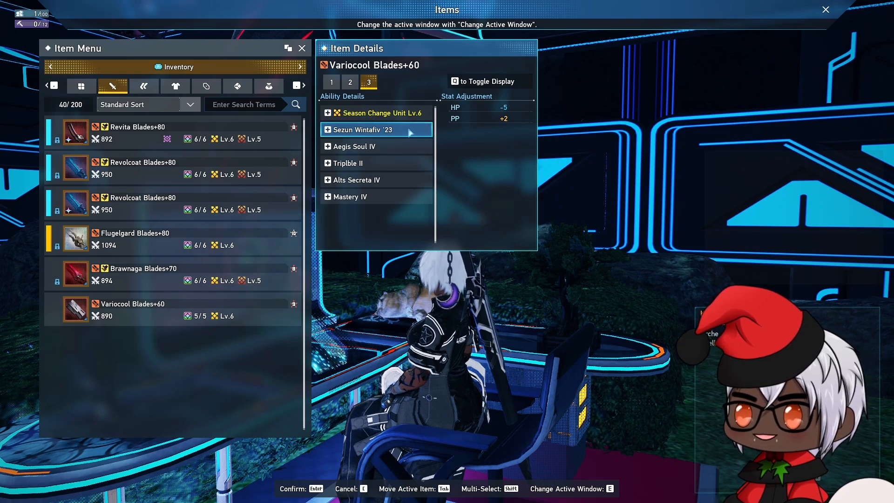
- Expand the Season Change Unit Lv.6 entry on Variocool Blades+60 to read its effects
{"action": "left_click", "coordinate": [376, 113]}
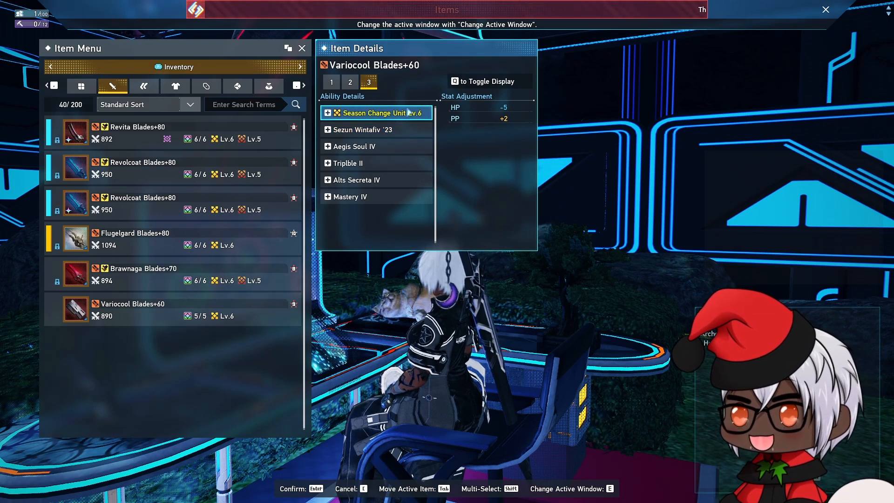
{"action": "left_click", "coordinate": [328, 113]}
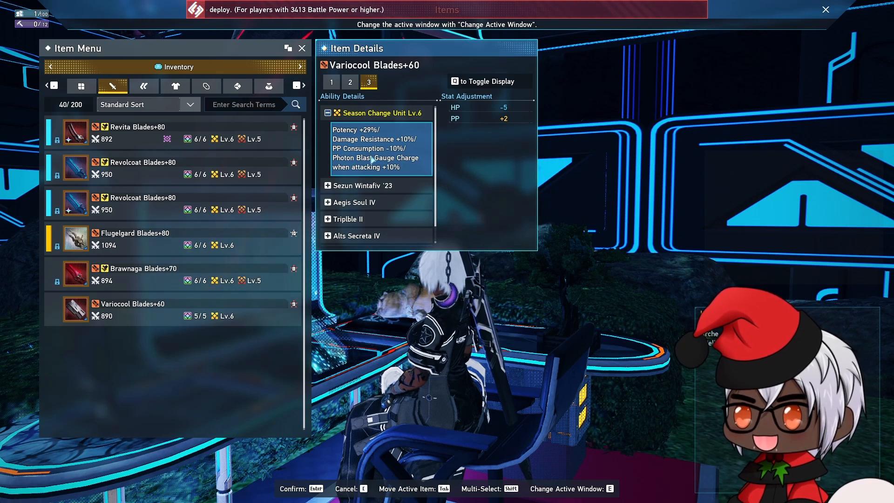
{"action": "mouse_move", "coordinate": [416, 171]}
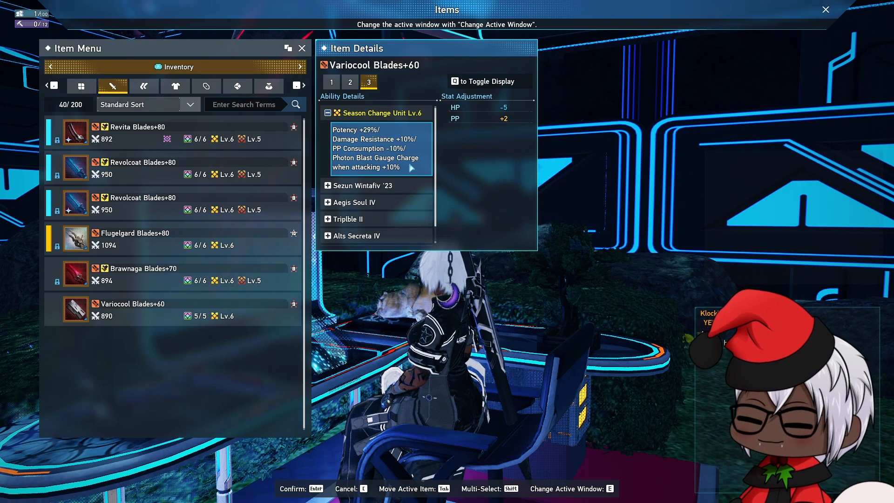
- Show Brawnaga Blades+70's ability list with Season Cycle Unit Lv.6 at the top
{"action": "left_click", "coordinate": [327, 185]}
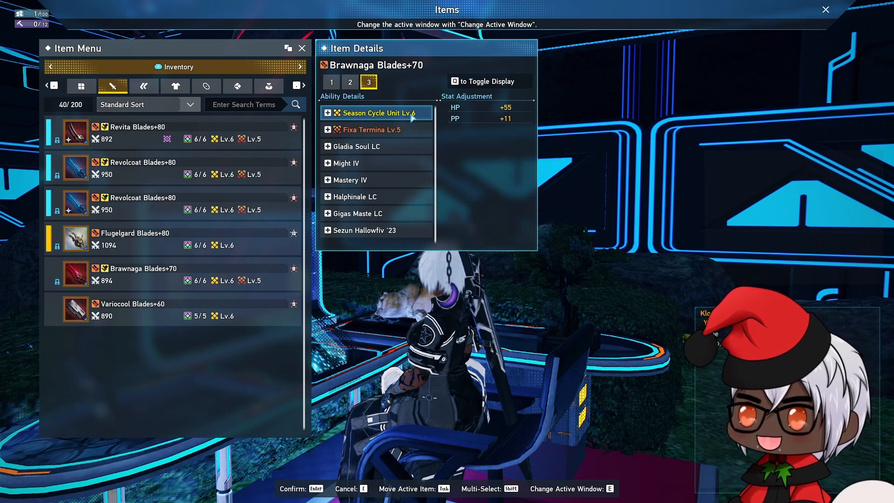
- Expand Season Cycle Unit Lv.6 on Brawnaga Blades+70, then return to Variocool Blades+60's abilities
{"action": "left_click", "coordinate": [326, 113]}
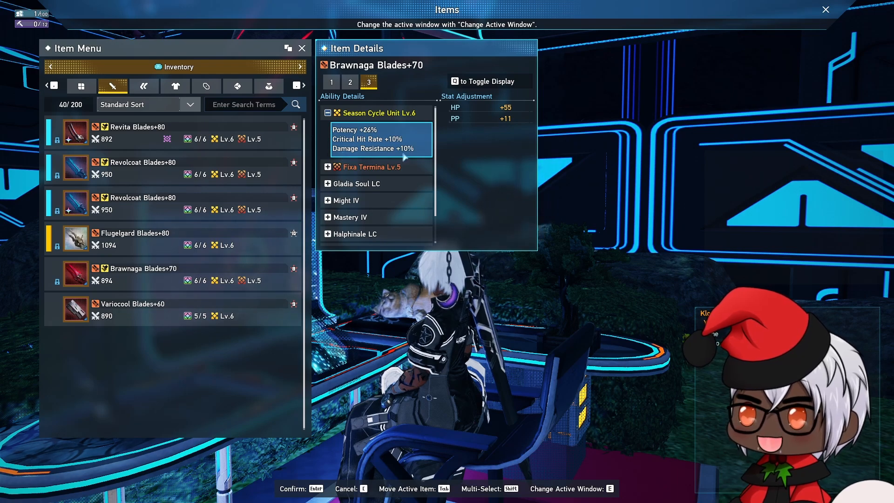
{"action": "left_click", "coordinate": [373, 113]}
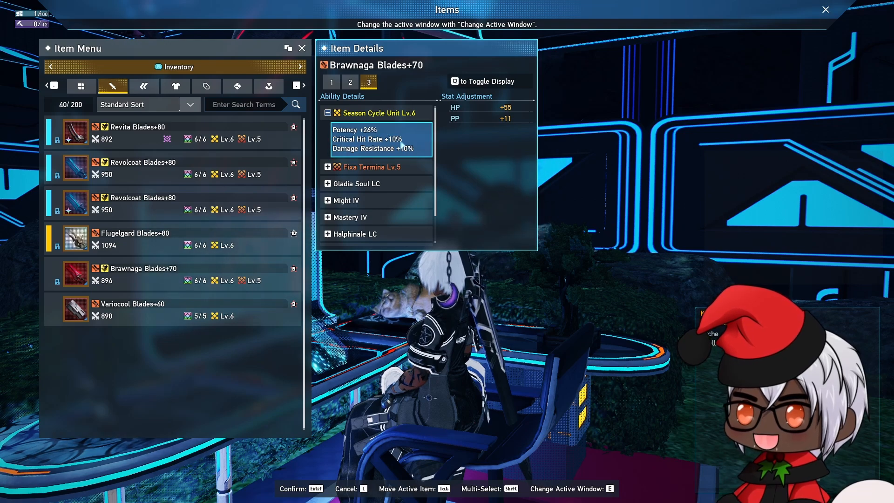
{"action": "left_click", "coordinate": [142, 309]}
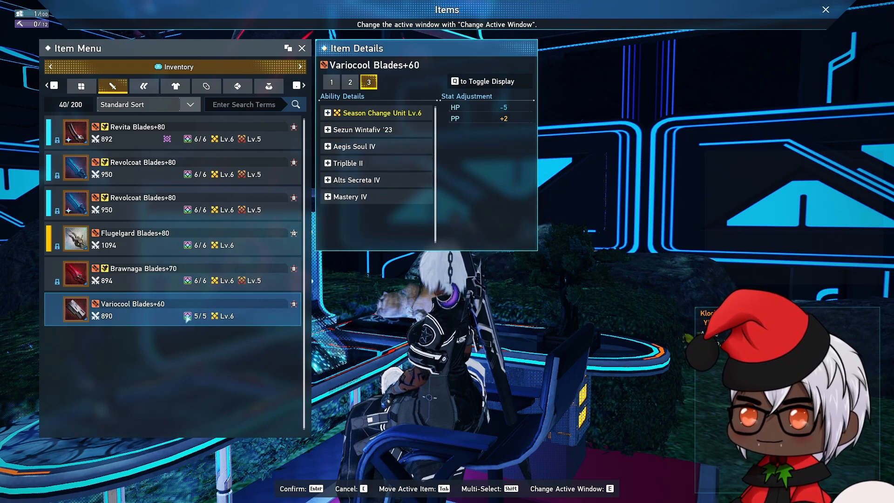
- Show Brawnaga Blades+70's ability list again with abilities collapsed
{"action": "left_click", "coordinate": [327, 113]}
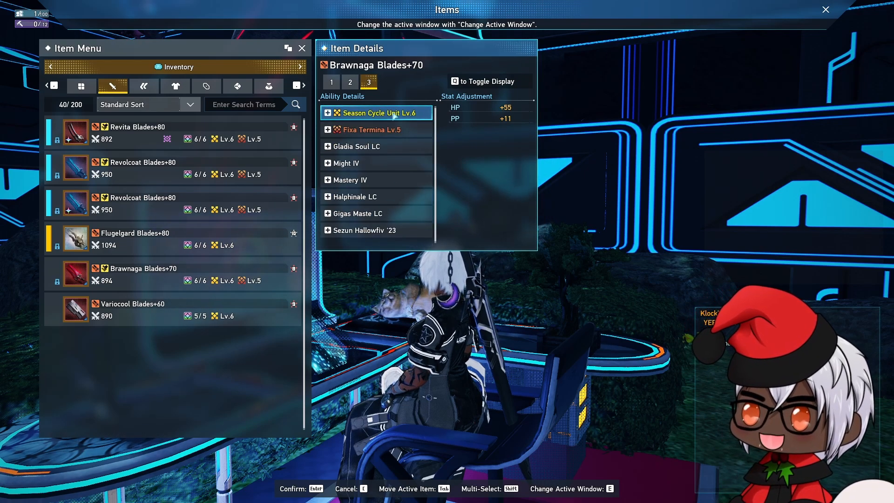
{"action": "left_click", "coordinate": [376, 163]}
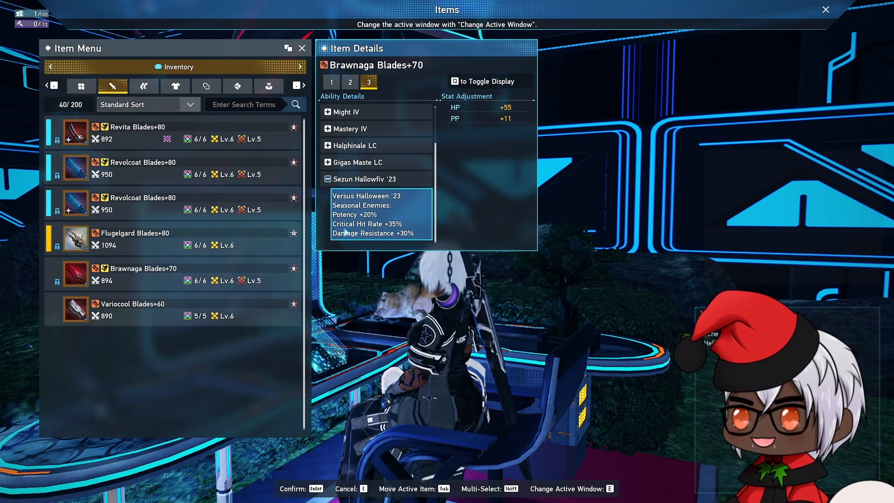
{"action": "left_click", "coordinate": [171, 309]}
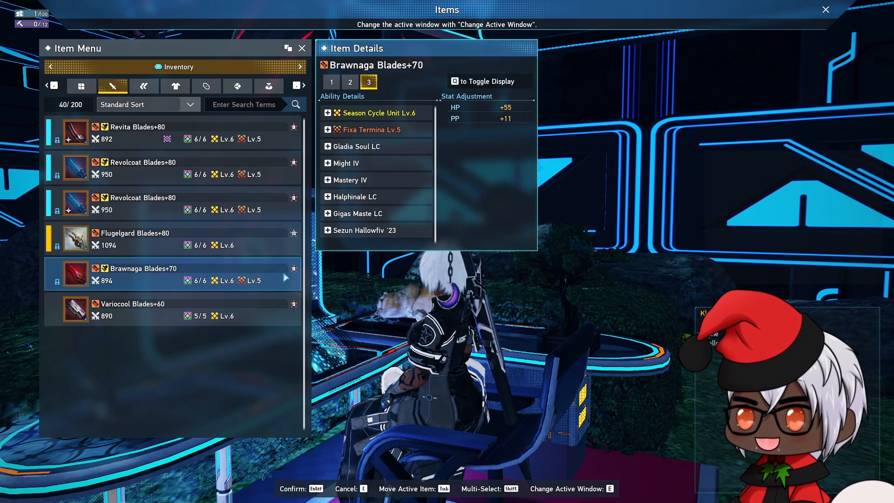
{"action": "left_click", "coordinate": [327, 230]}
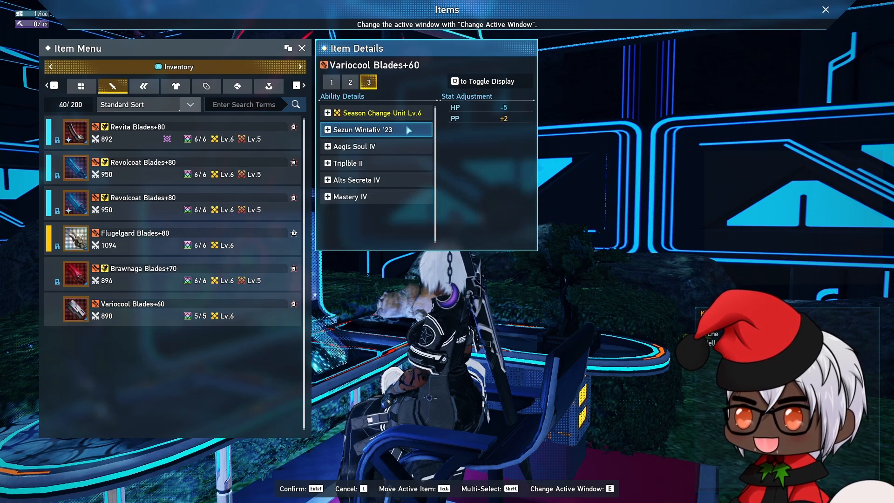
{"action": "left_click", "coordinate": [359, 130]}
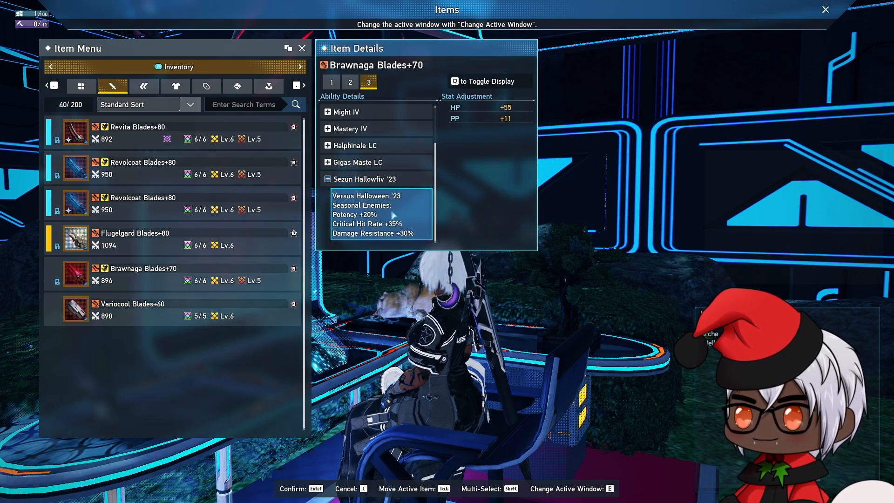
{"action": "scroll", "scroll_direction": "up", "scroll_amount": 3}
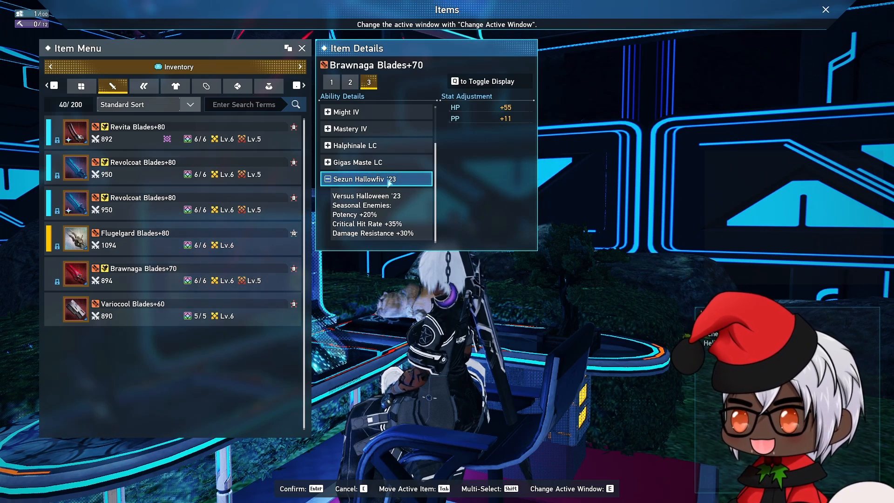
{"action": "left_click", "coordinate": [375, 178]}
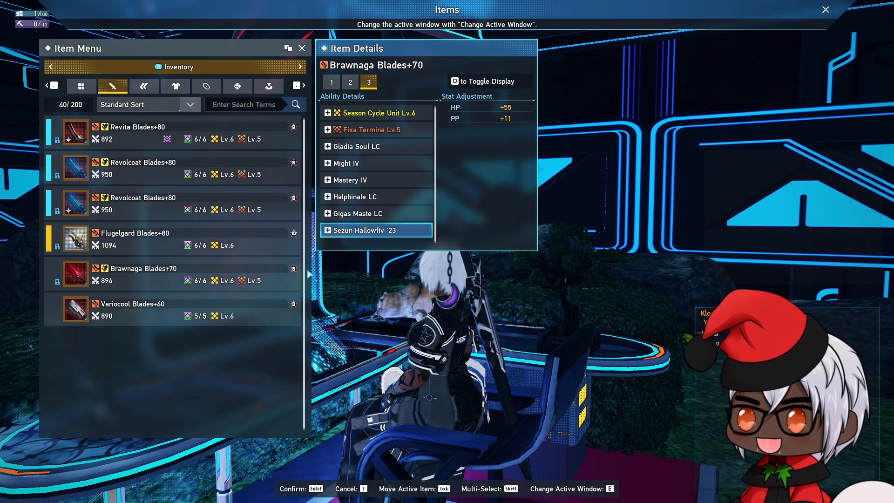
{"action": "left_click", "coordinate": [142, 303]}
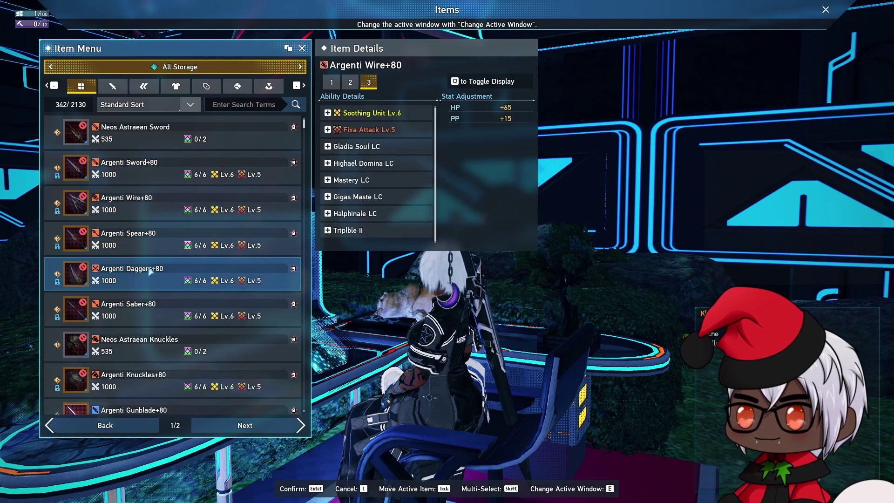
- Flip between Argenti Gunblade+80's enhancement stats and its augments and potentials details
{"action": "scroll", "scroll_direction": "down", "scroll_amount": 3}
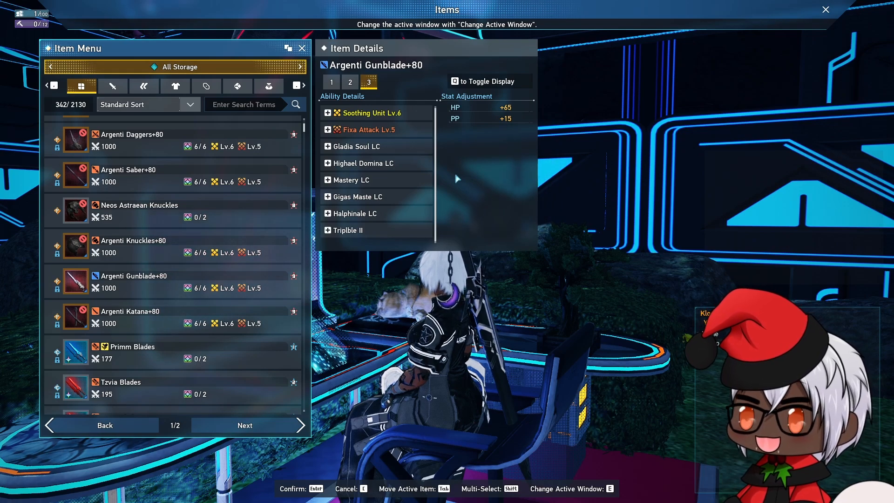
{"action": "left_click", "coordinate": [349, 82]}
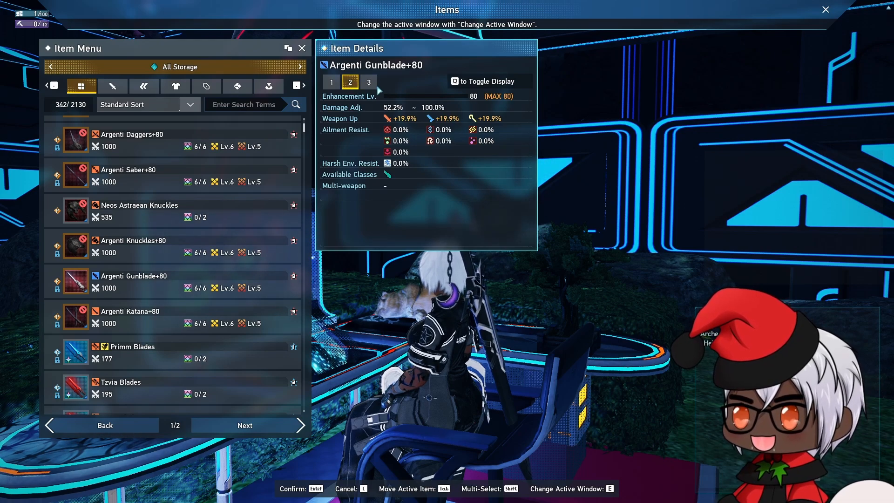
{"action": "left_click", "coordinate": [369, 81]}
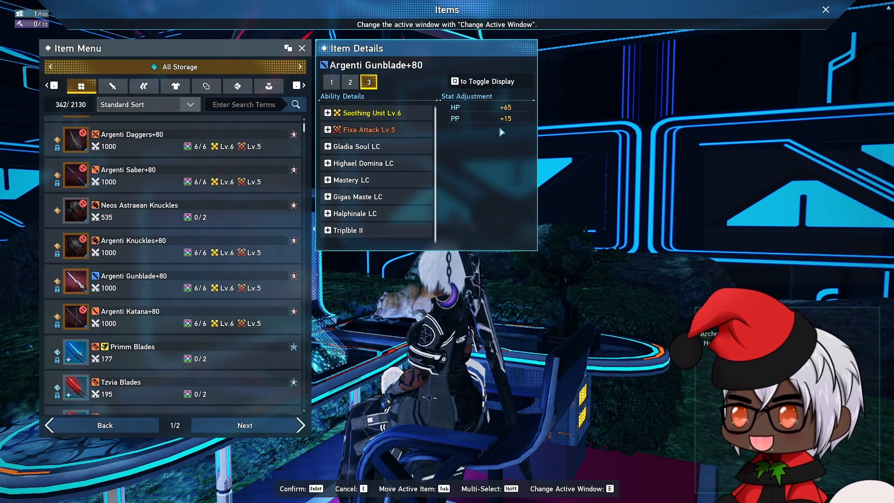
{"action": "left_click", "coordinate": [349, 82]}
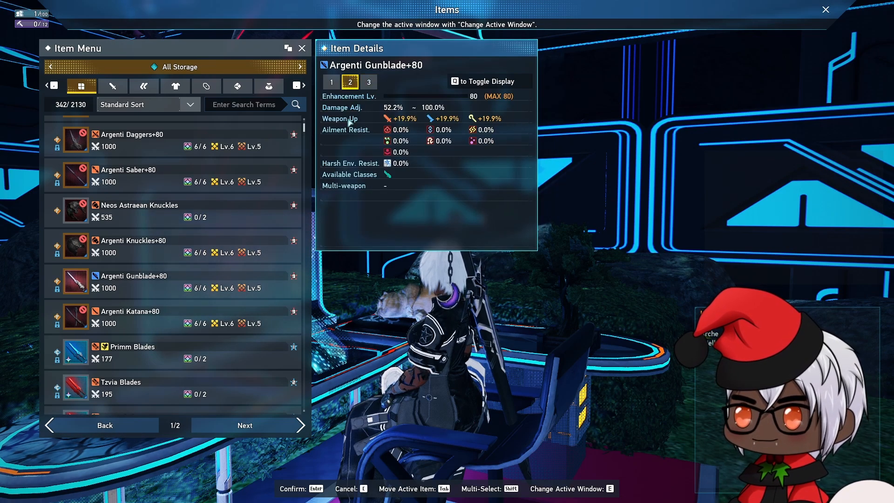
{"action": "left_click", "coordinate": [369, 82]}
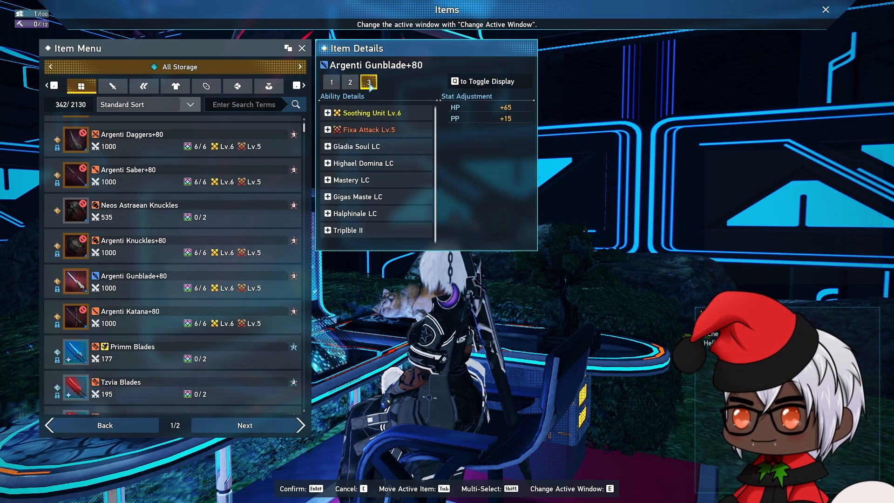
- Expand Mastery LC on the Gunblade, then return to Variocool Blades+60 in inventory
{"action": "left_click", "coordinate": [349, 180]}
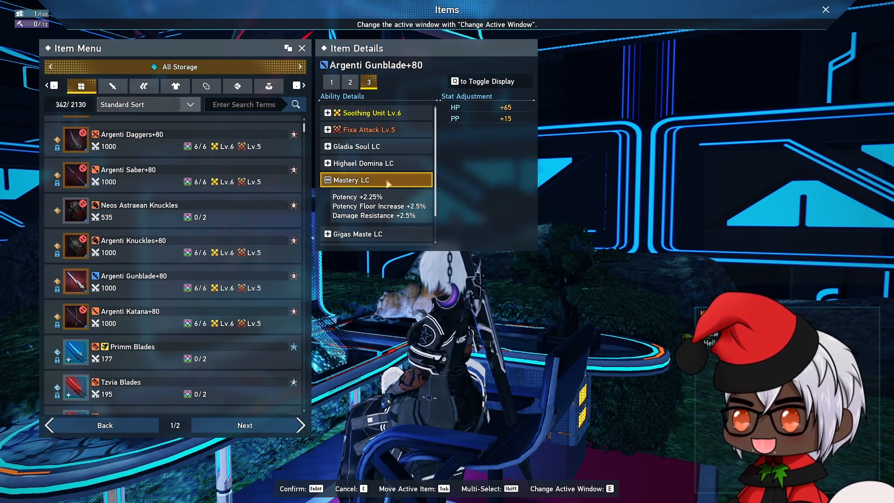
{"action": "left_click", "coordinate": [327, 179]}
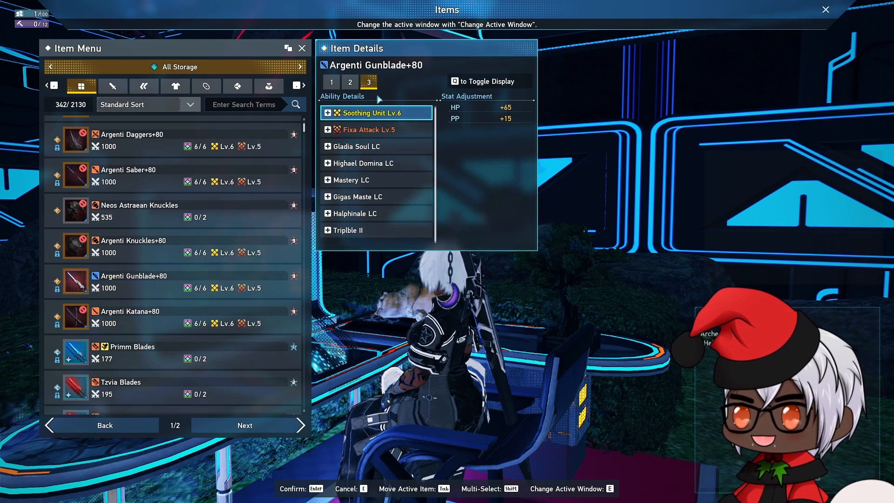
{"action": "left_click", "coordinate": [179, 67]}
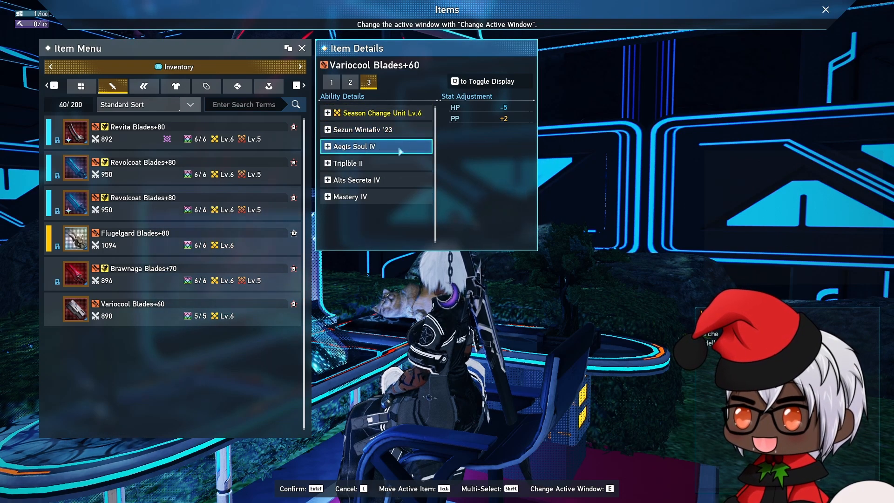
- Expand and collapse Mastery IV on Variocool Blades+60, then bring up the storage location list
{"action": "left_click", "coordinate": [375, 163]}
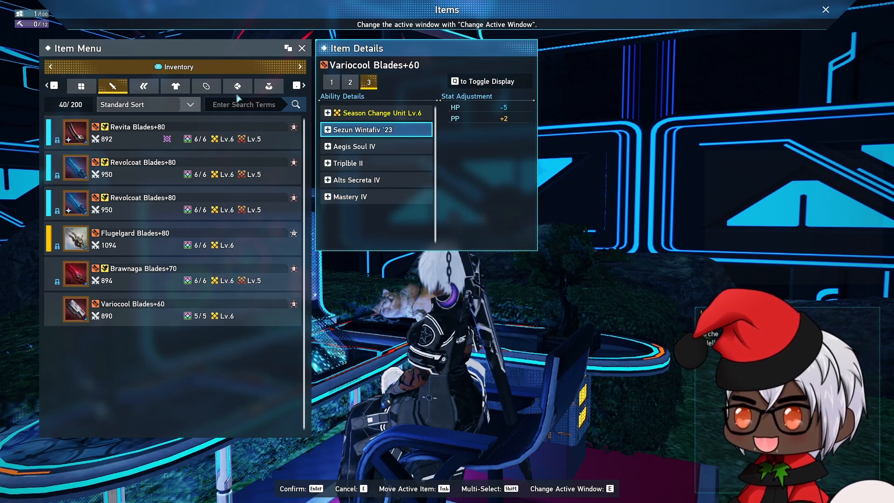
{"action": "left_click", "coordinate": [301, 67]}
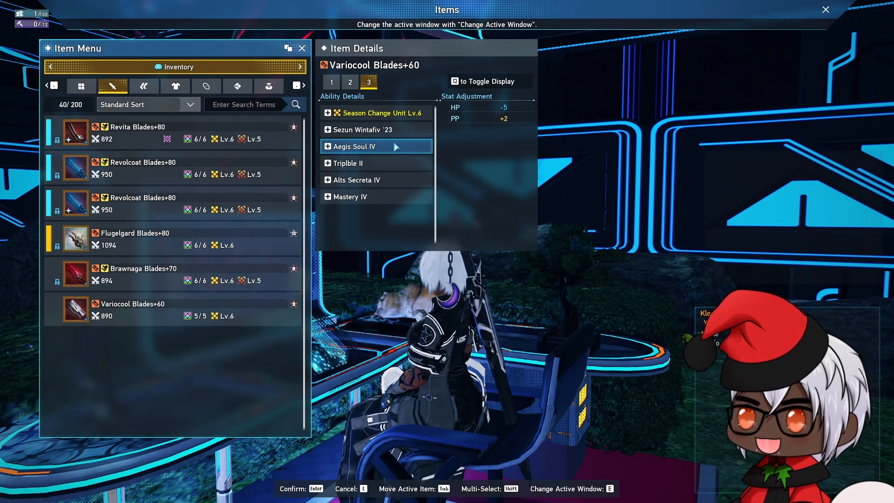
{"action": "left_click", "coordinate": [375, 196]}
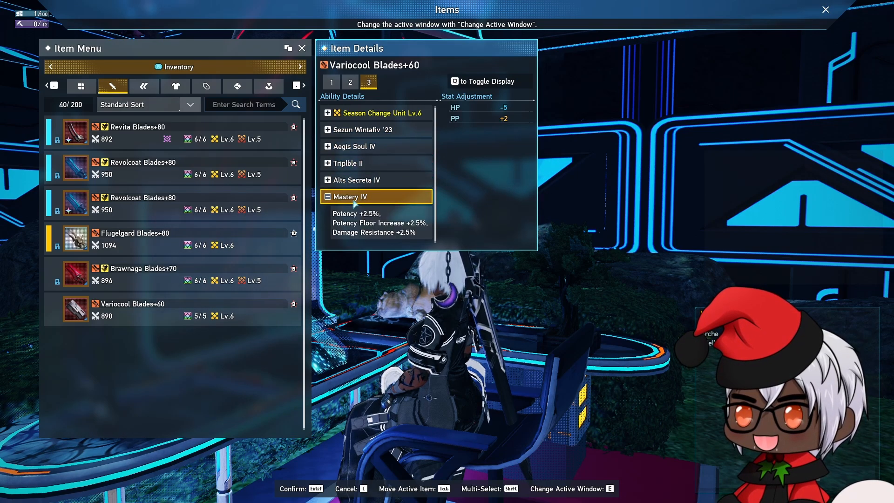
{"action": "left_click", "coordinate": [328, 196]}
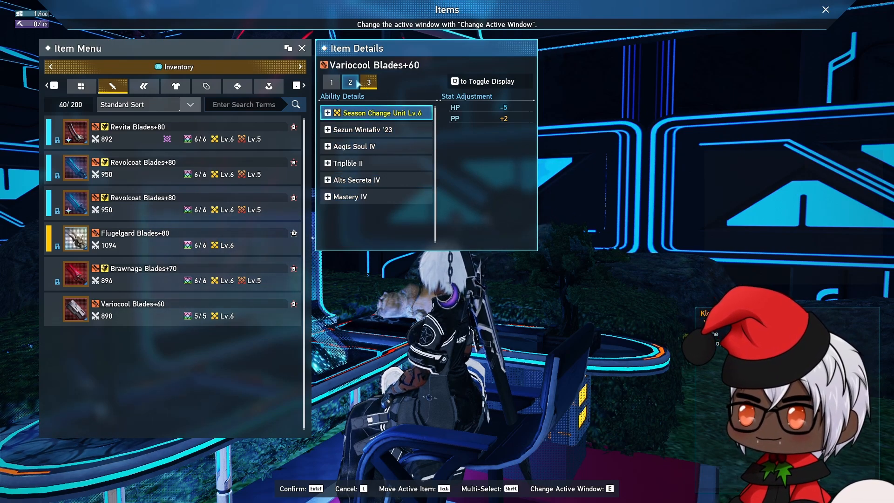
{"action": "left_click", "coordinate": [349, 82]}
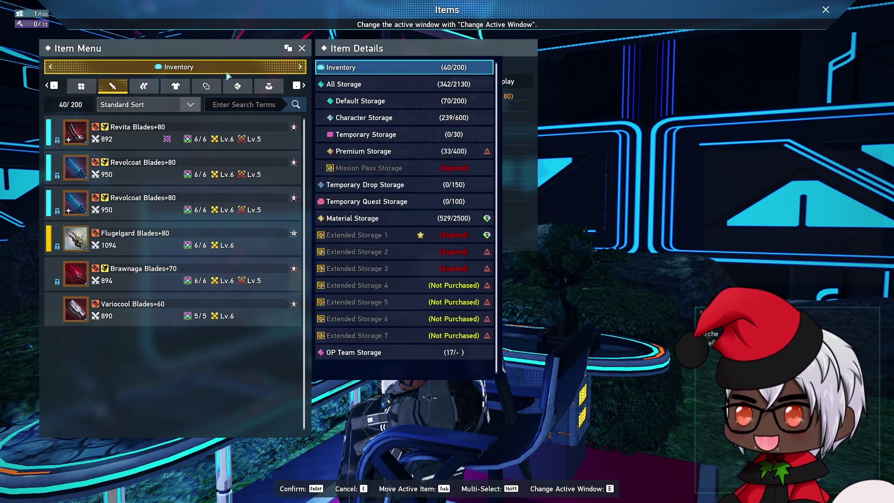
- View Argenti Sword+80 in All Storage, then switch back to Inventory
{"action": "left_click", "coordinate": [343, 84]}
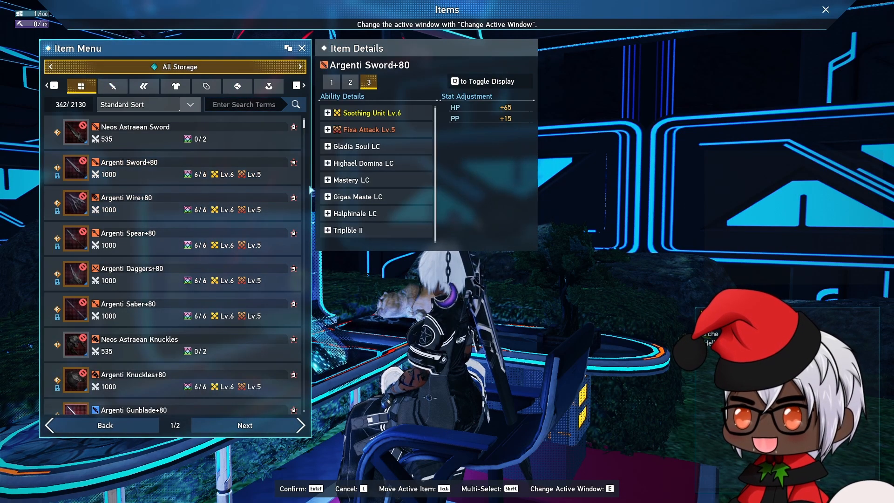
{"action": "left_click", "coordinate": [331, 82]}
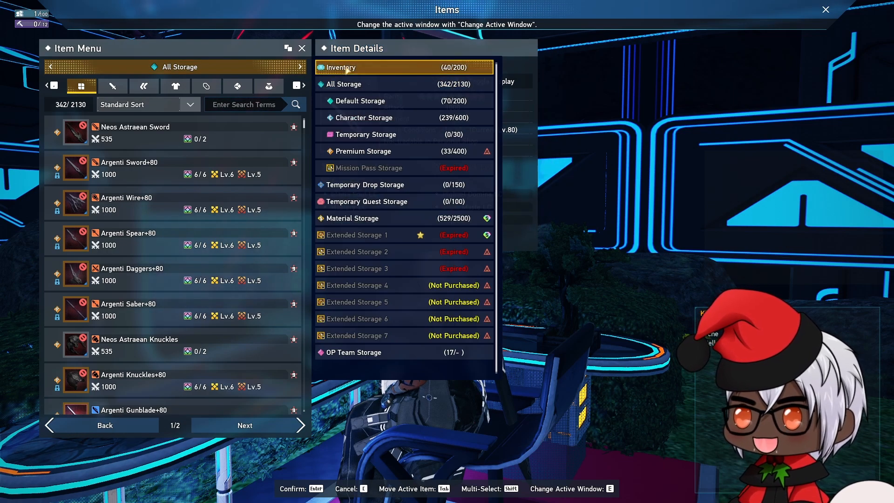
{"action": "left_click", "coordinate": [340, 67]}
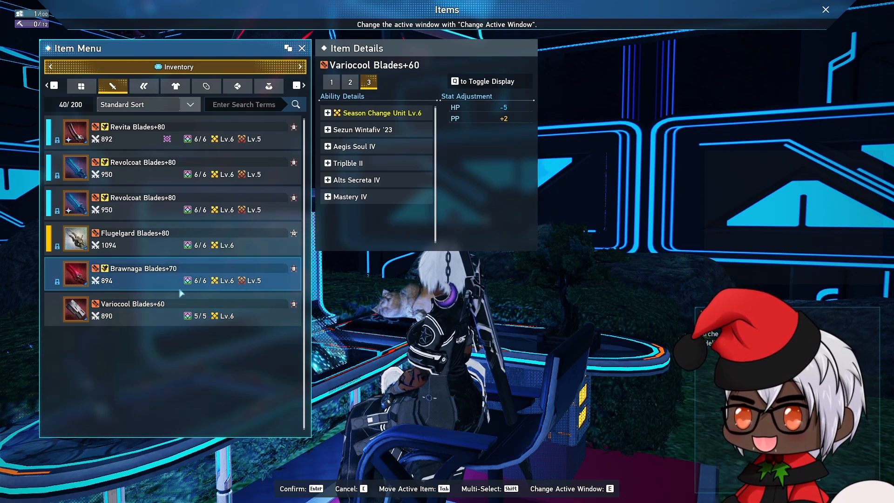
- Show Variocool Blades+60's overview, return to its augments details, and bring up the storage list
{"action": "left_click", "coordinate": [171, 309]}
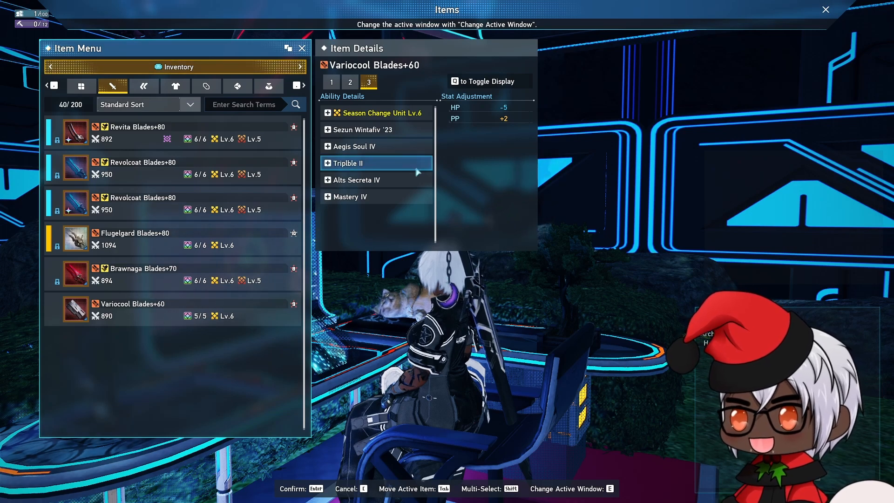
{"action": "left_click", "coordinate": [331, 82]}
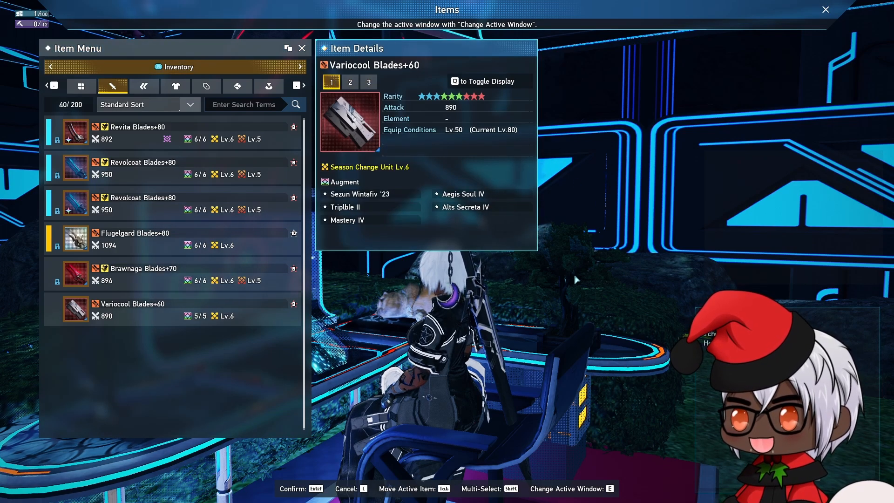
{"action": "left_click", "coordinate": [368, 82]}
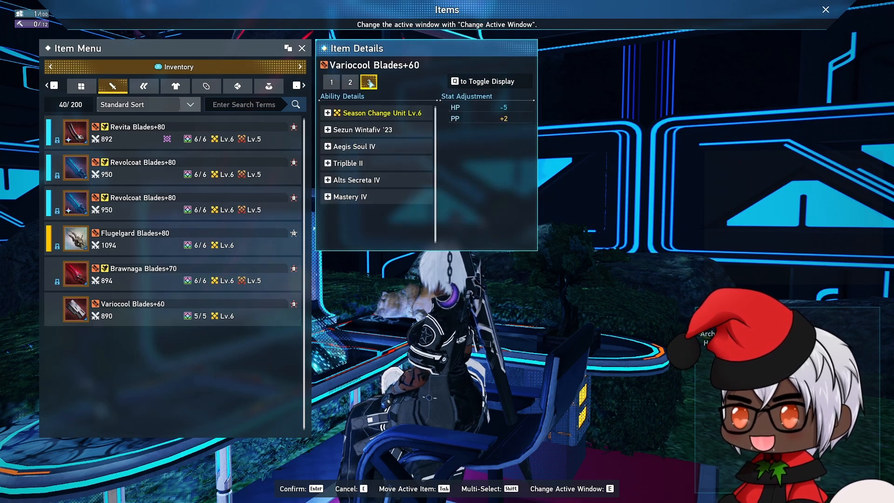
{"action": "left_click", "coordinate": [363, 129]}
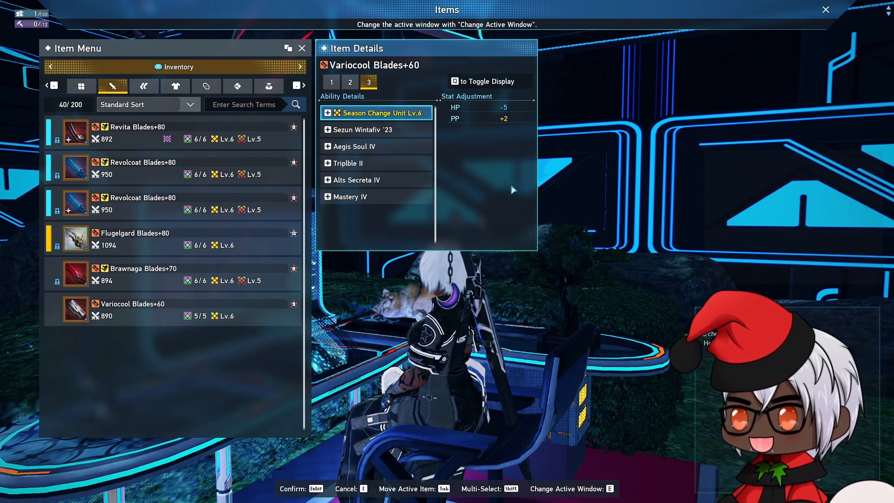
{"action": "left_click", "coordinate": [375, 180]}
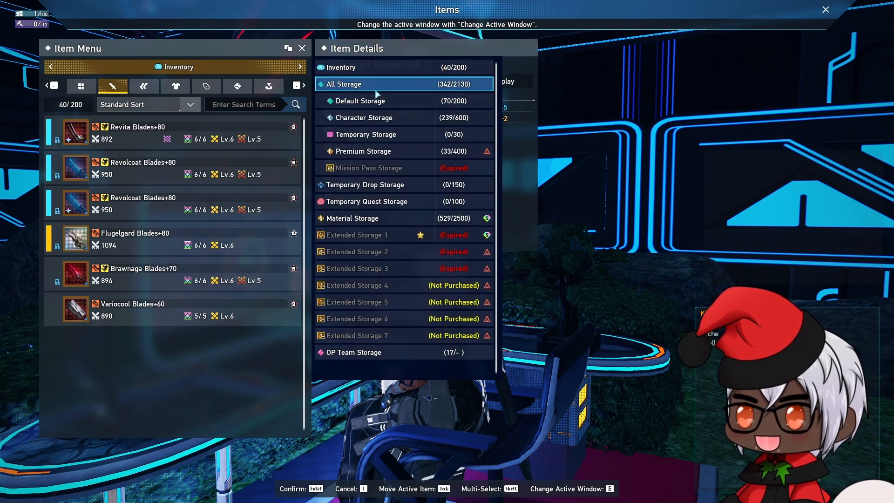
- In All Storage, compare Eftistant Armor+80 and Argenti Daggers+80 augments across armor and weapon tabs
{"action": "left_click", "coordinate": [344, 84]}
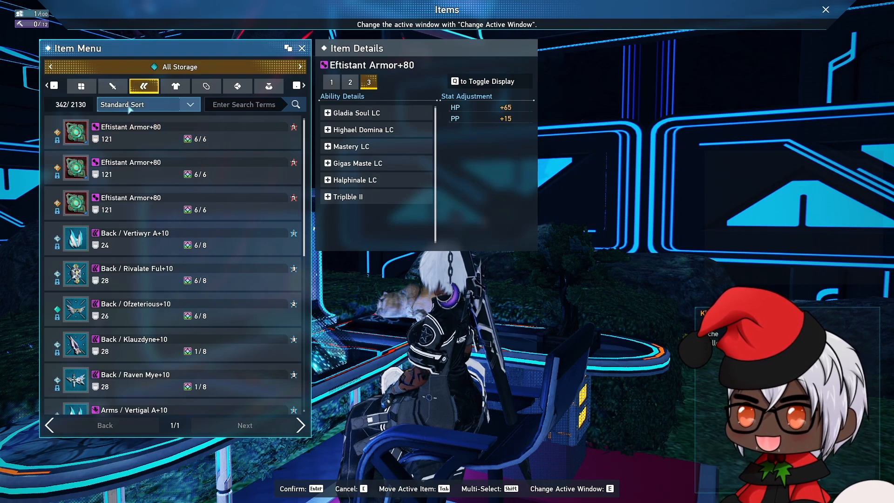
{"action": "left_click", "coordinate": [112, 85]}
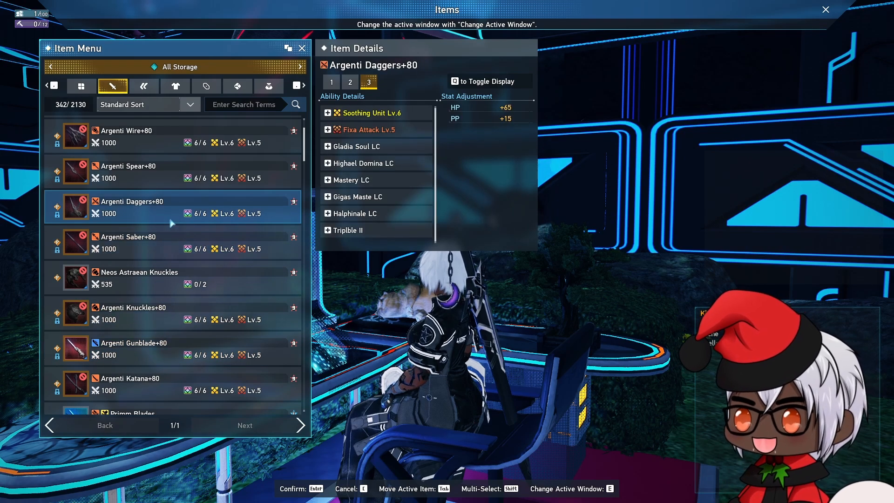
{"action": "left_click", "coordinate": [143, 86]}
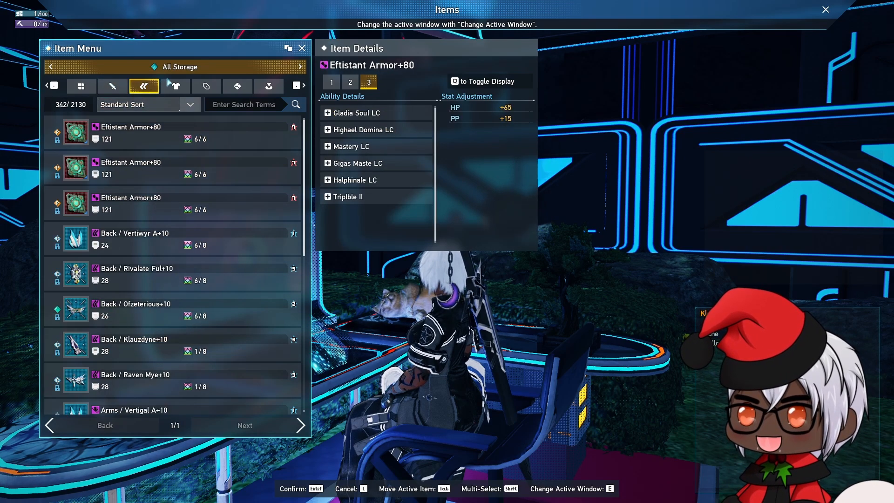
{"action": "left_click", "coordinate": [113, 86]}
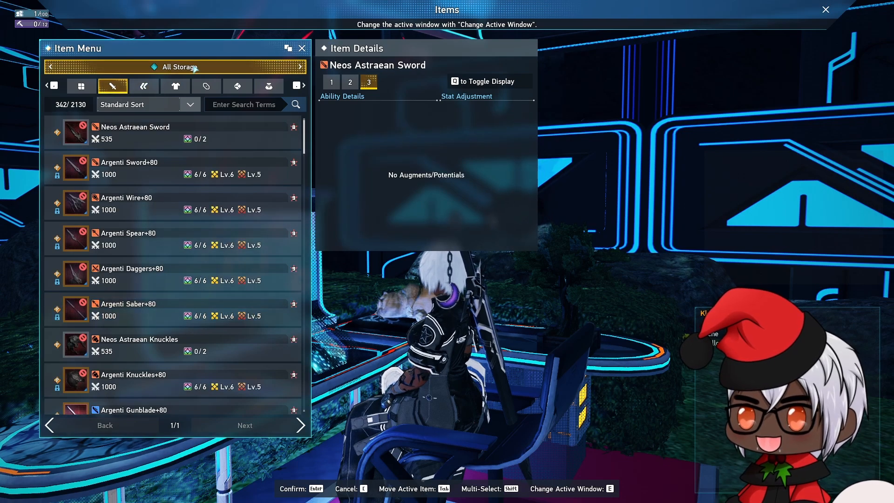
- Switch the storage back to Inventory showing Variocool Blades+60
{"action": "left_click", "coordinate": [178, 67]}
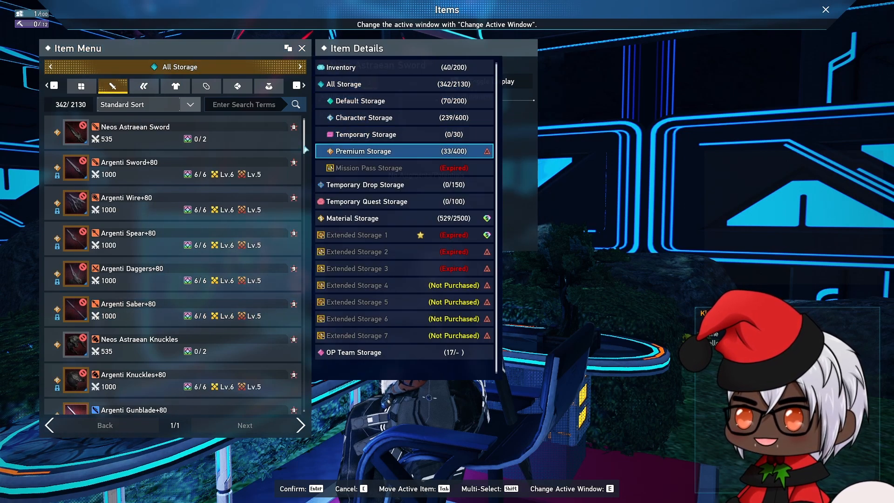
{"action": "left_click", "coordinate": [341, 67]}
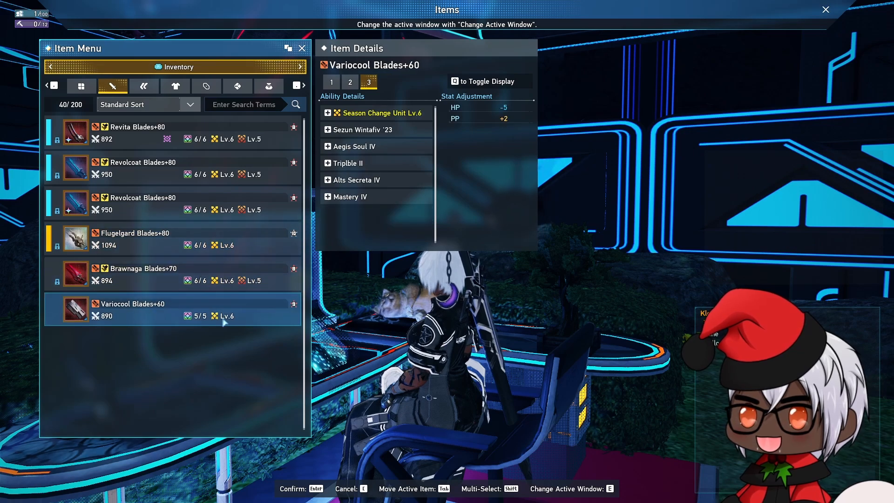